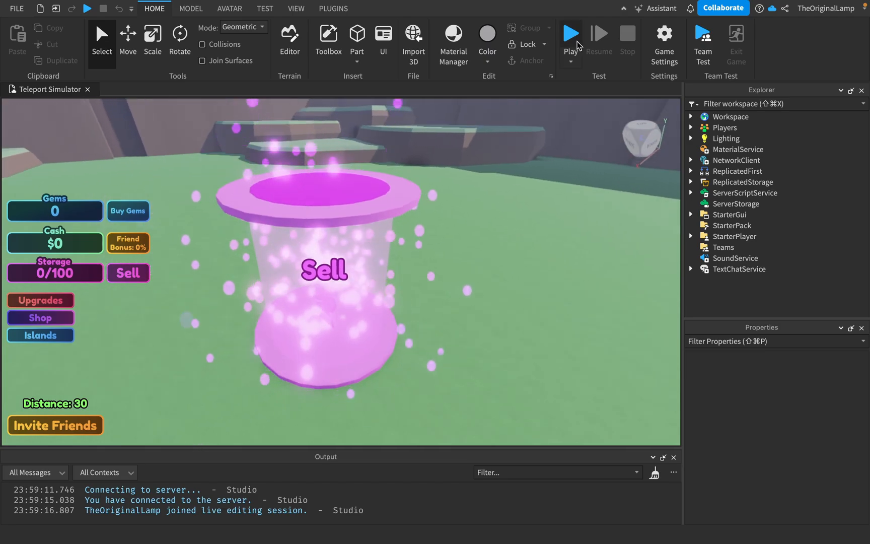
# Start the Teleport Simulator playtest from the Home ribbon and skip the asset loading screen
pyautogui.click(570, 35)
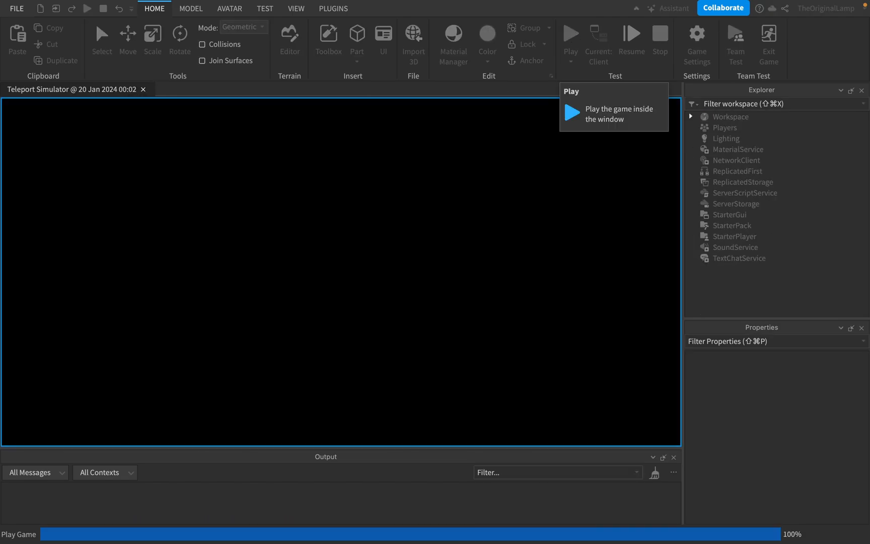
pyautogui.click(570, 40)
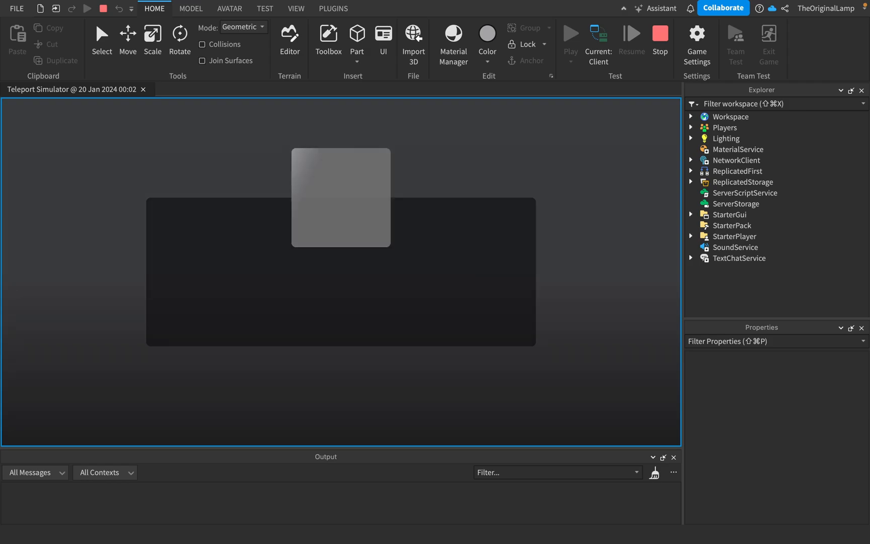
pyautogui.click(570, 35)
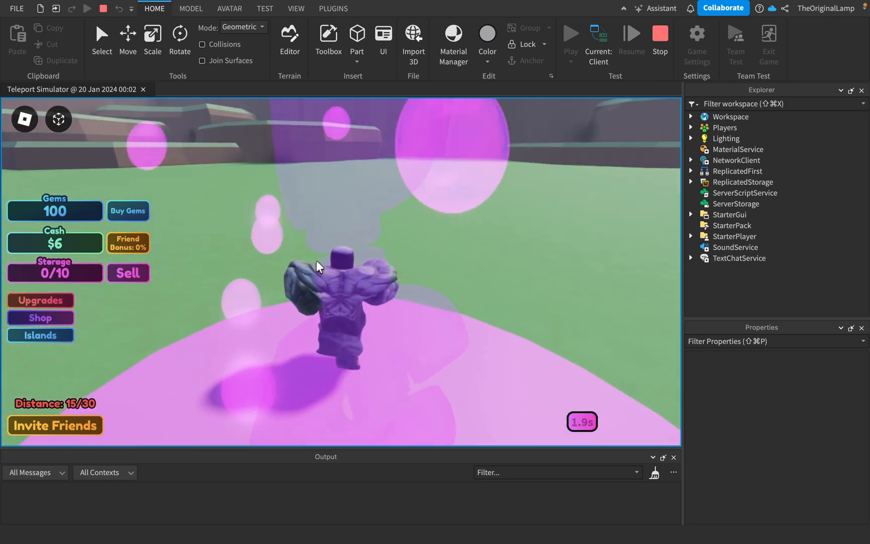
# Buy the first Storage upgrade for 5 cash (capacity 20), teleport to refill storage and sell it
pyautogui.click(40, 301)
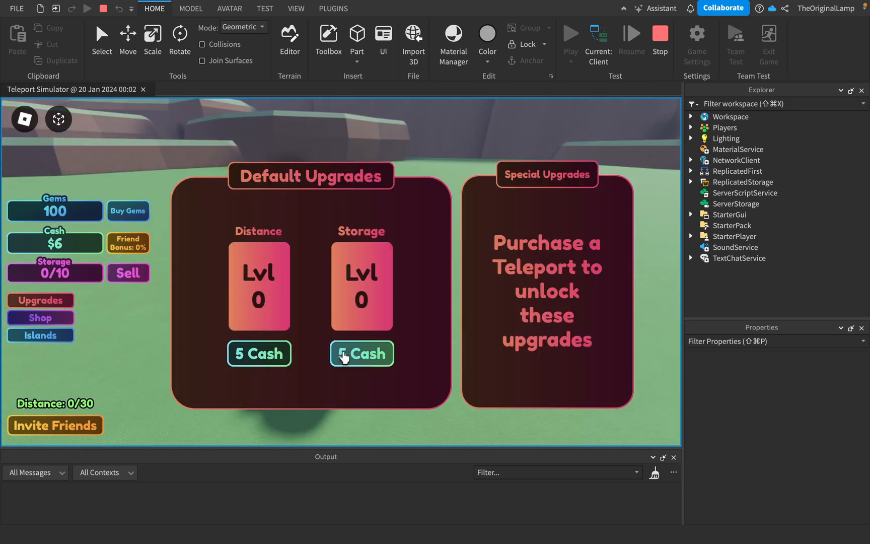
pyautogui.click(361, 353)
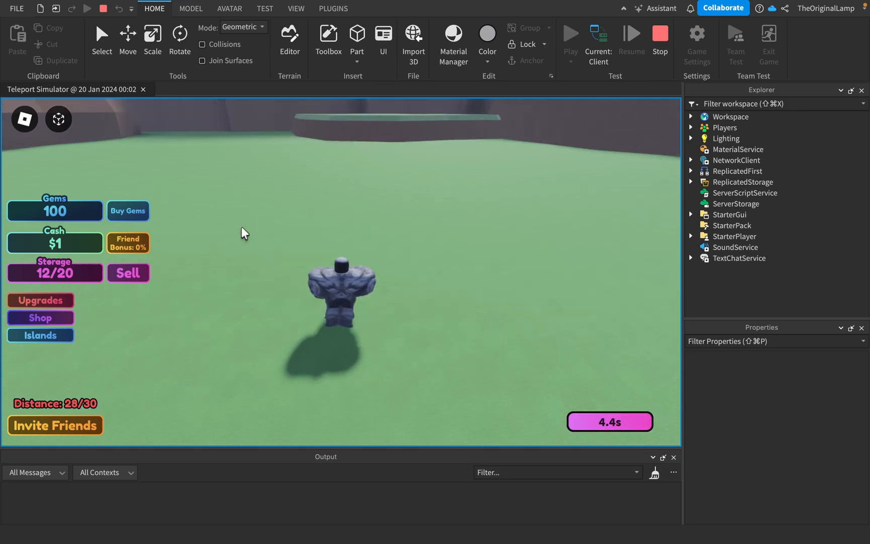
pyautogui.click(127, 273)
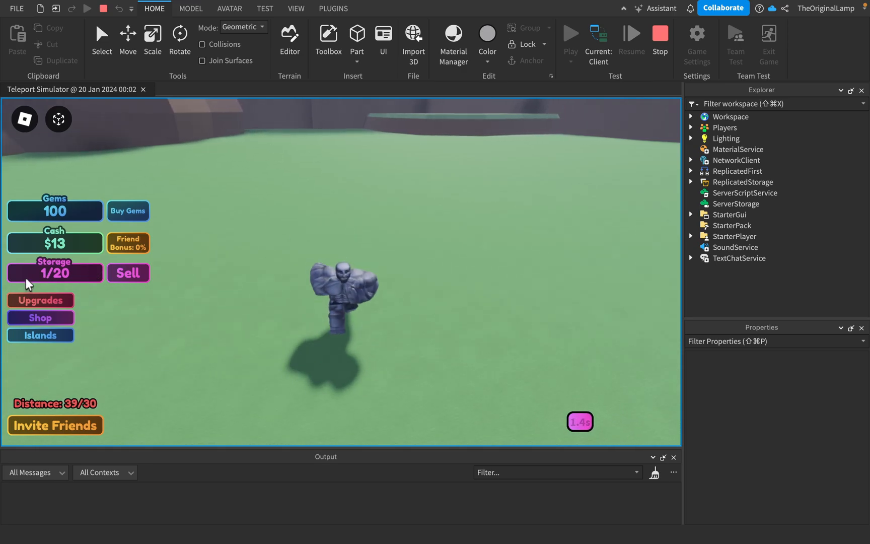
pyautogui.click(40, 300)
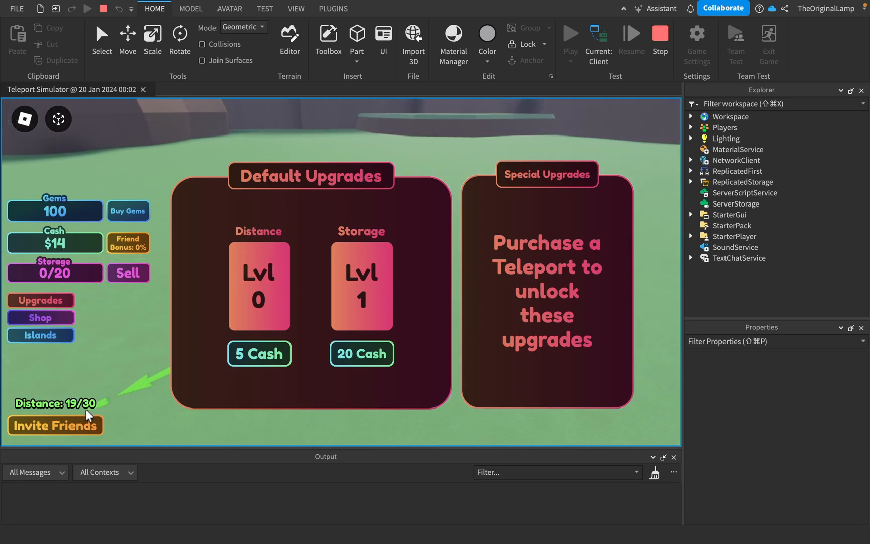
pyautogui.click(259, 354)
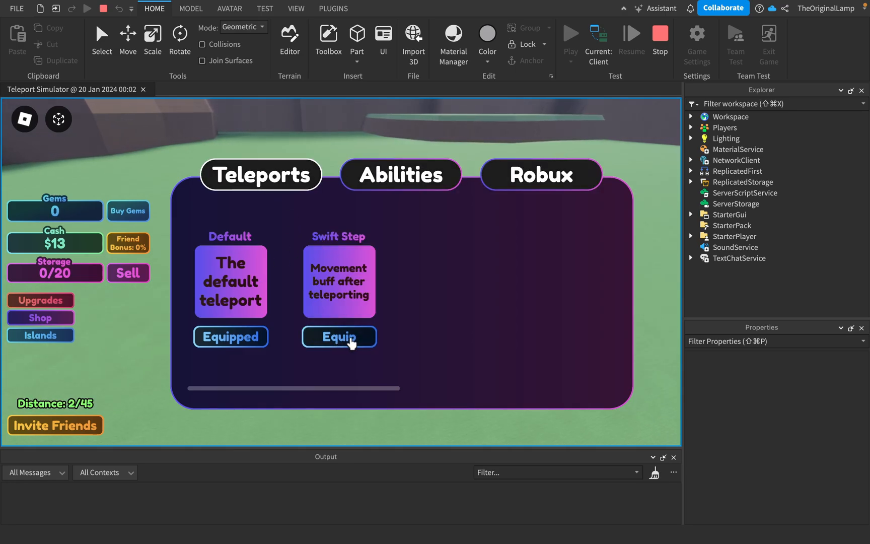
# Equip the Swift Step teleport and teleport across the field to sell storage for $19
pyautogui.click(338, 337)
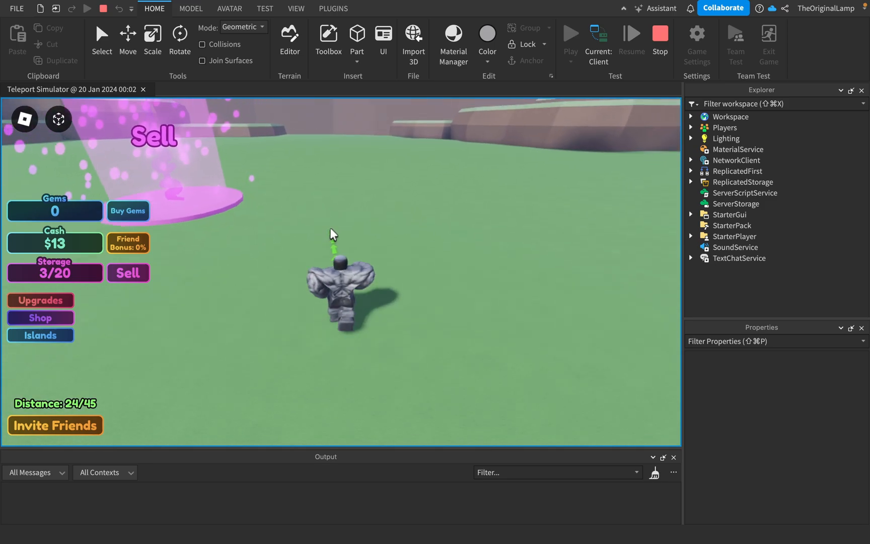
pyautogui.click(128, 273)
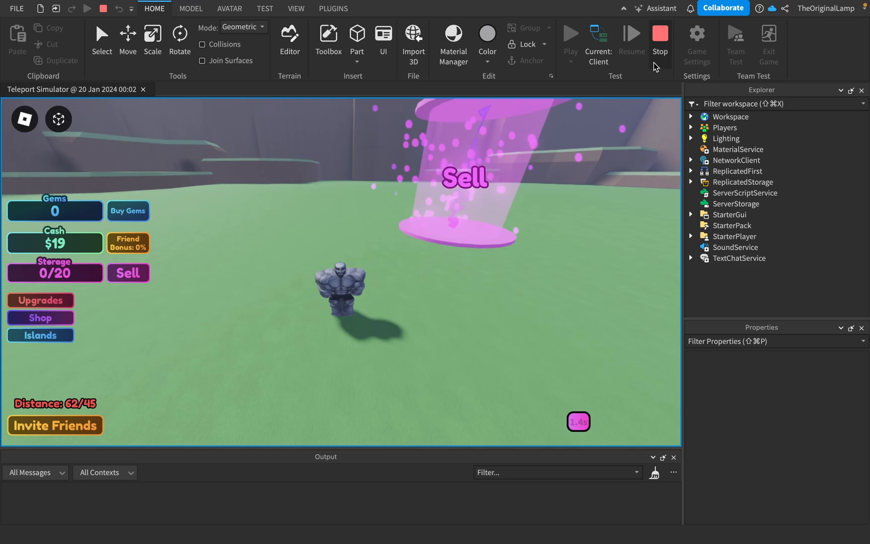
# Stop the playtest and scroll DataScript under ServerScriptService to the starting stat definitions
pyautogui.click(660, 36)
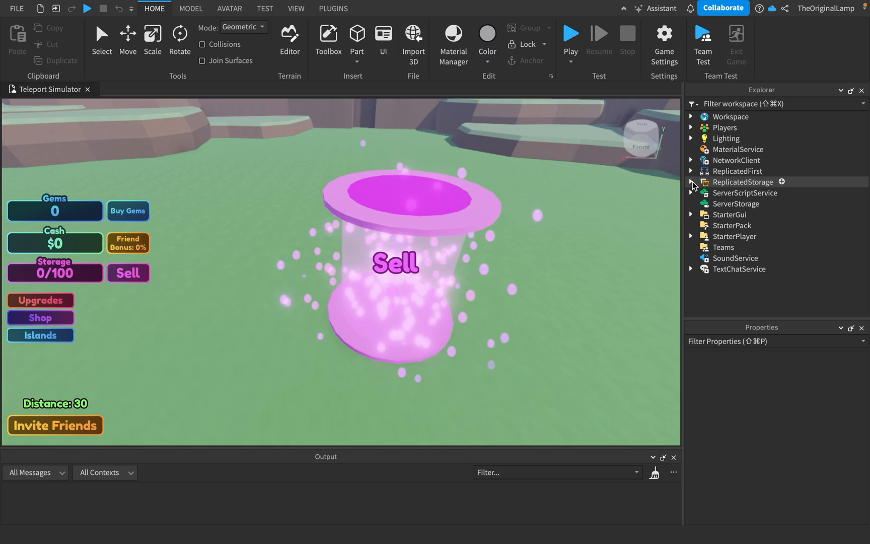
pyautogui.click(692, 193)
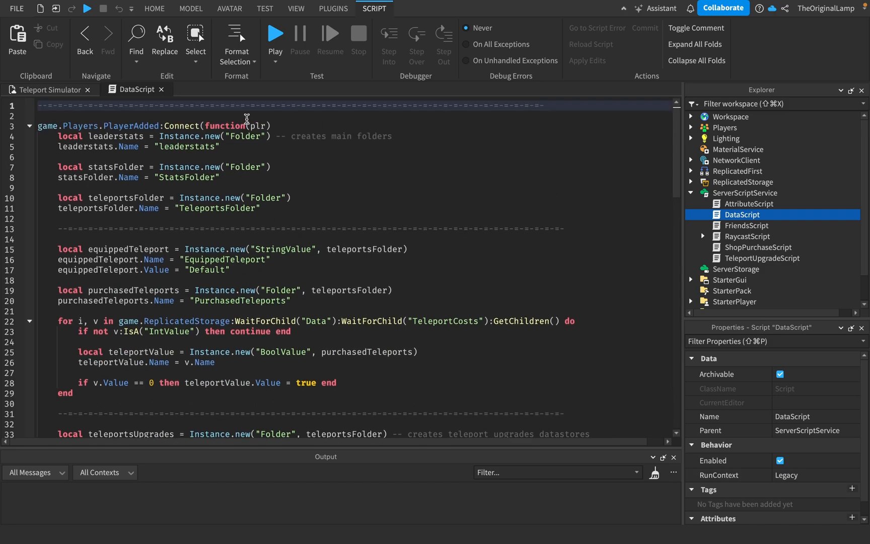
pyautogui.scroll(-3)
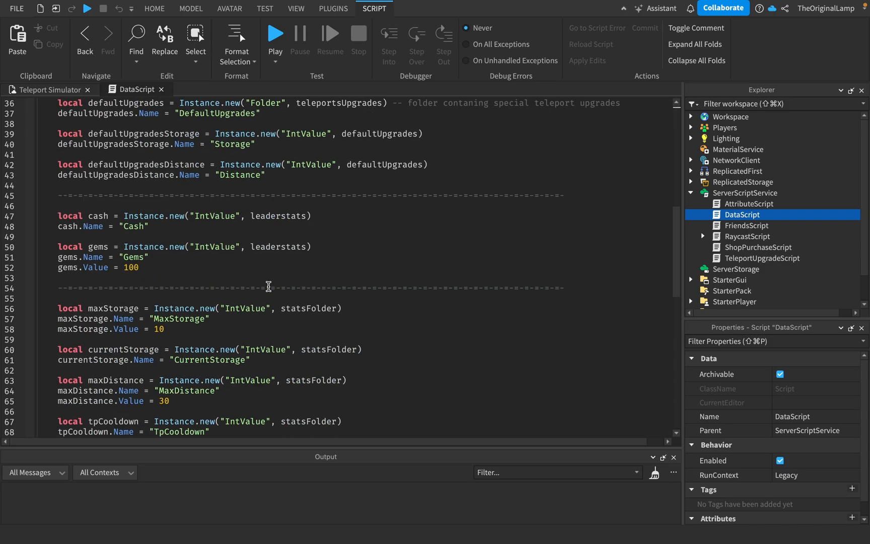
pyautogui.scroll(-3)
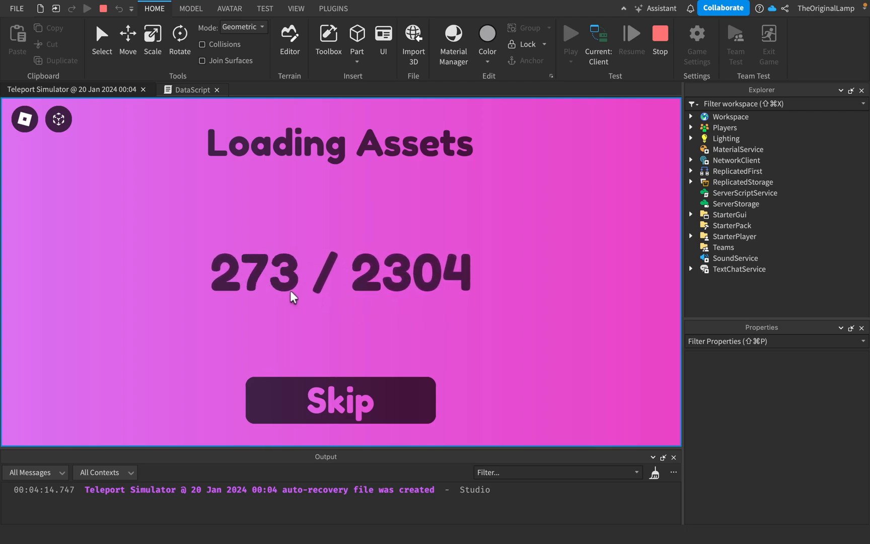
pyautogui.moveTo(360, 244)
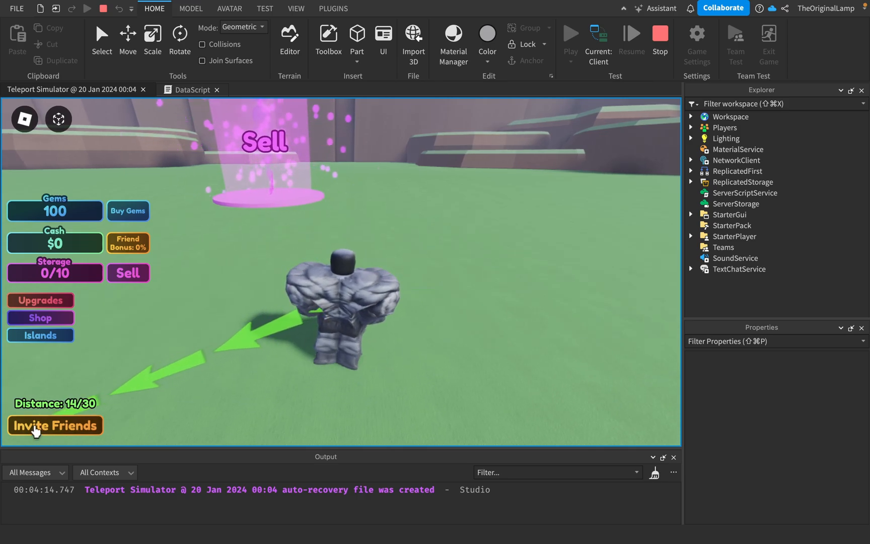
# Show the Invite Friends prompt in the new playtest and dismiss it with the X
pyautogui.click(54, 425)
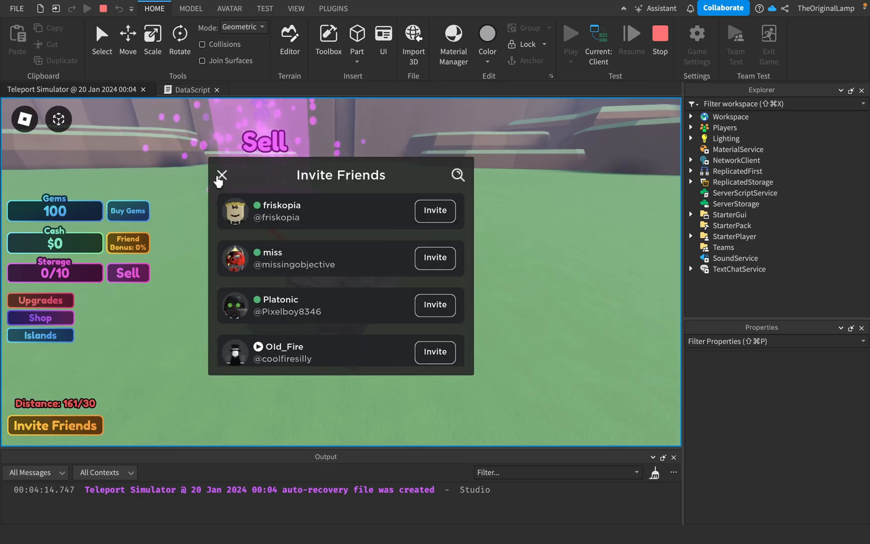
pyautogui.click(220, 174)
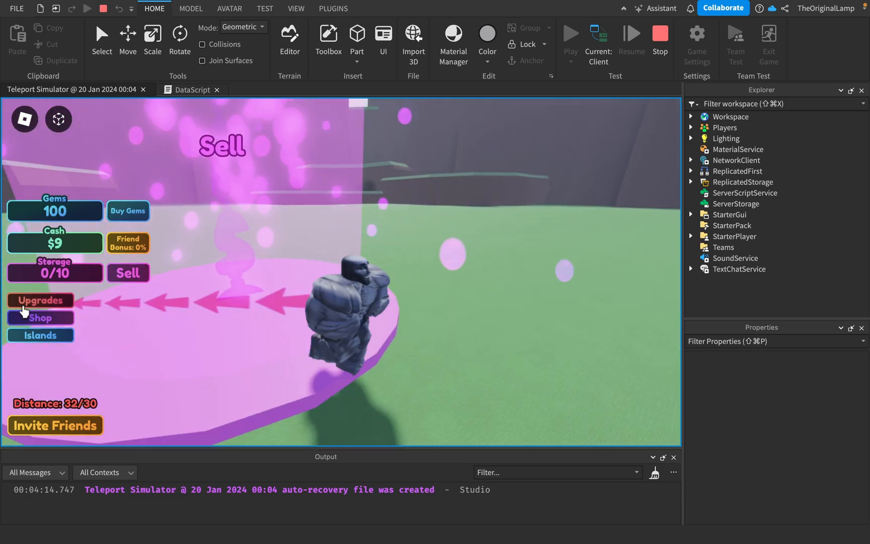
# Buy Distance upgrades with cash in the Upgrades panel, raising teleport range to 68
pyautogui.click(41, 300)
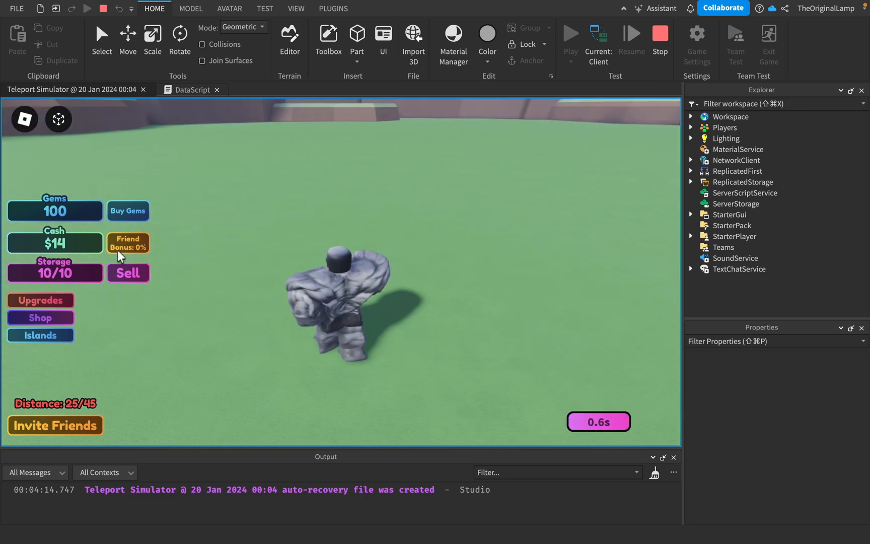
pyautogui.click(40, 300)
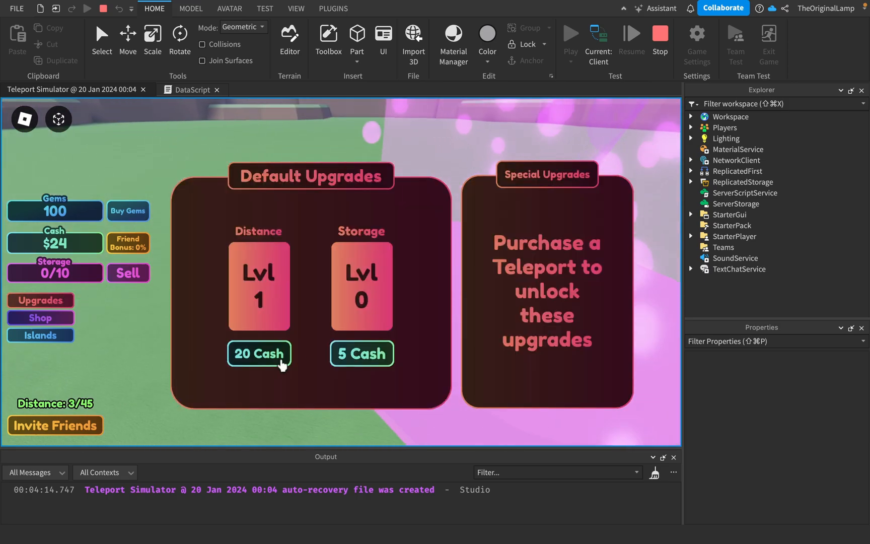
pyautogui.click(258, 354)
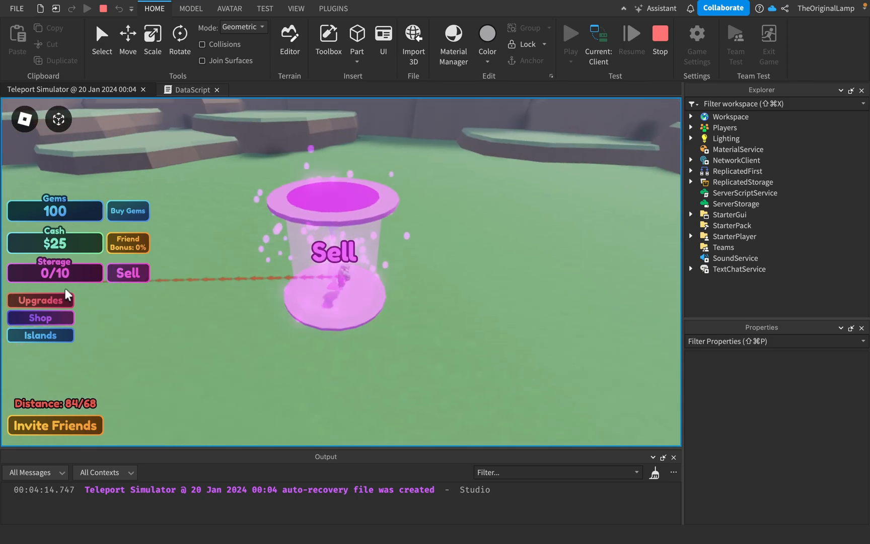
# Check the Upgrades panel and Shop, then sell the full storage for cash
pyautogui.click(41, 300)
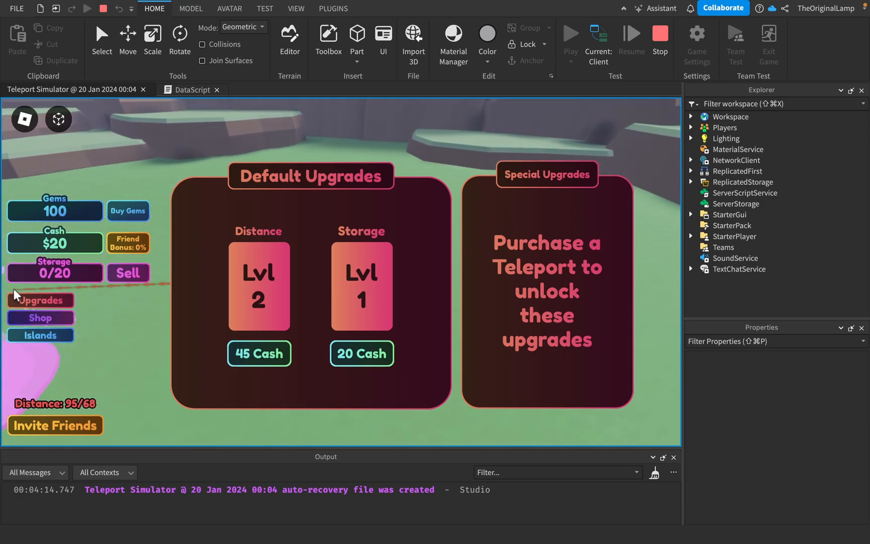
pyautogui.click(40, 317)
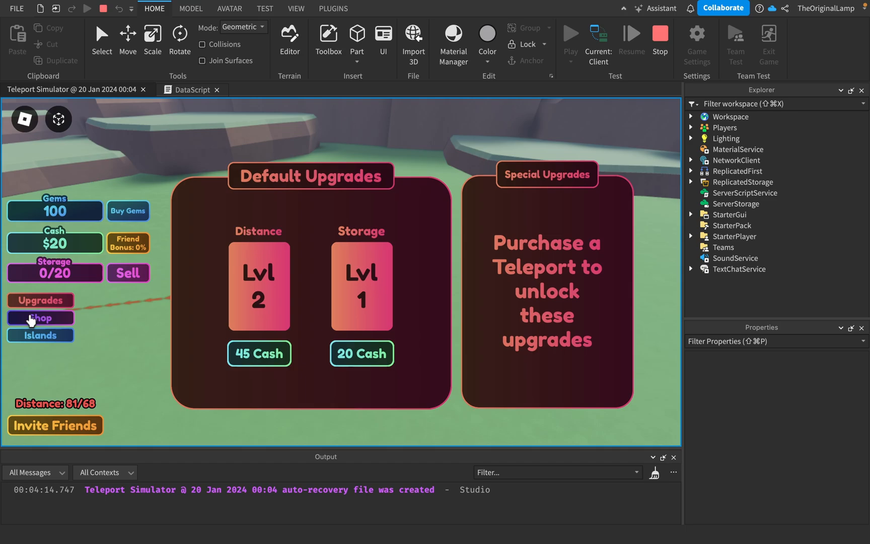
pyautogui.click(40, 317)
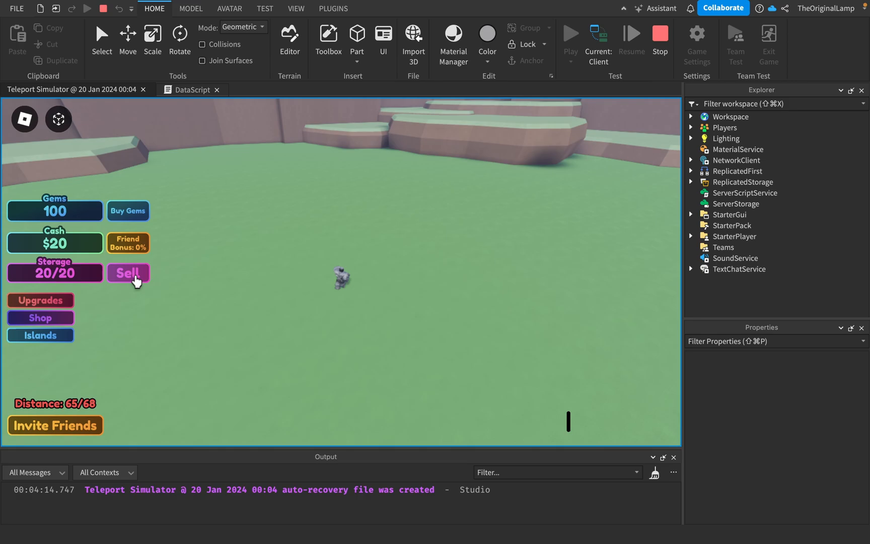
pyautogui.click(128, 273)
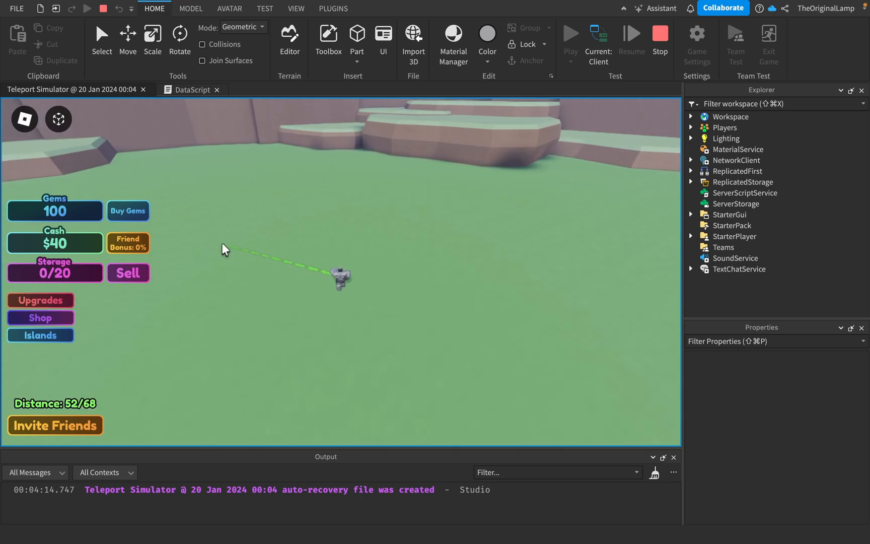
# Teleport to refill storage, sell it again and buy Storage upgrades up to capacity 80
pyautogui.click(40, 300)
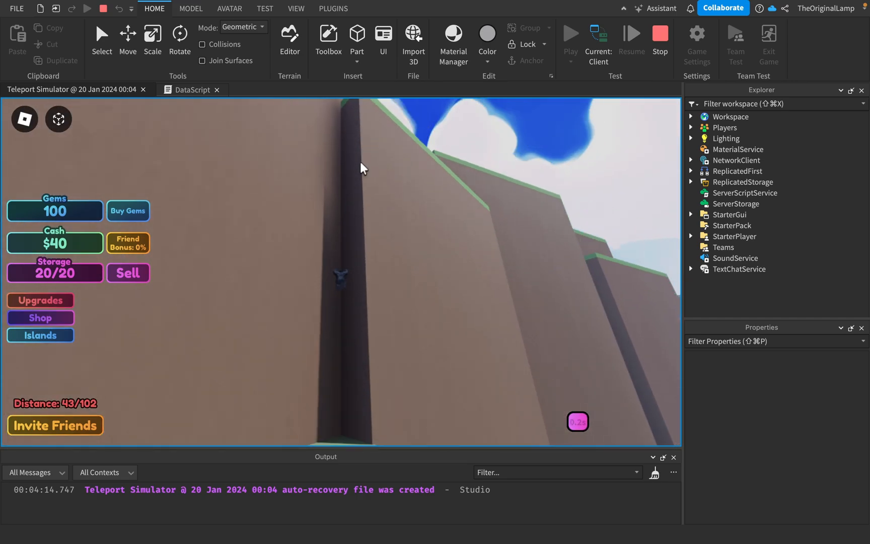
pyautogui.click(127, 273)
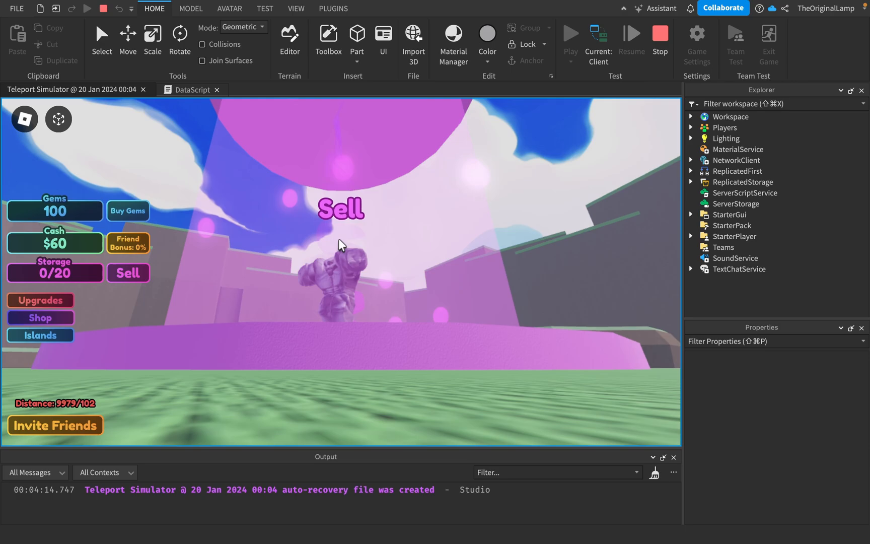
pyautogui.click(40, 300)
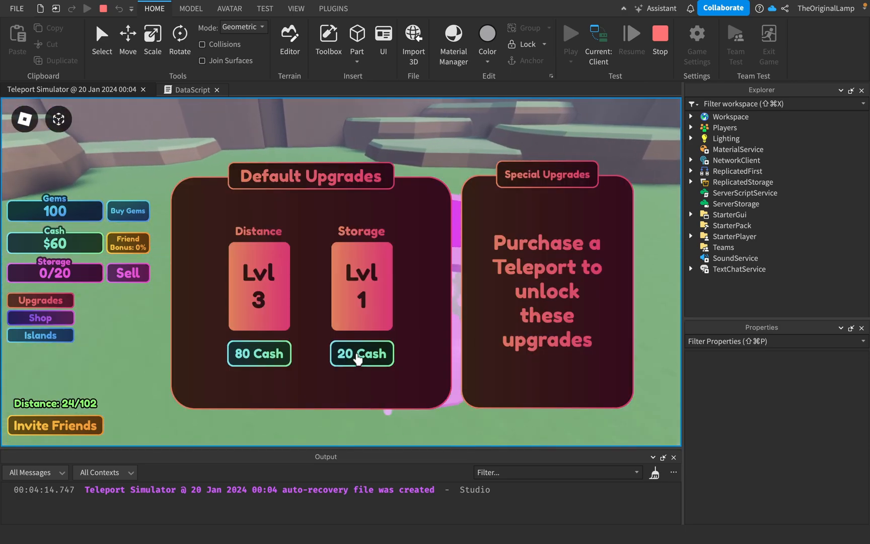
pyautogui.click(362, 354)
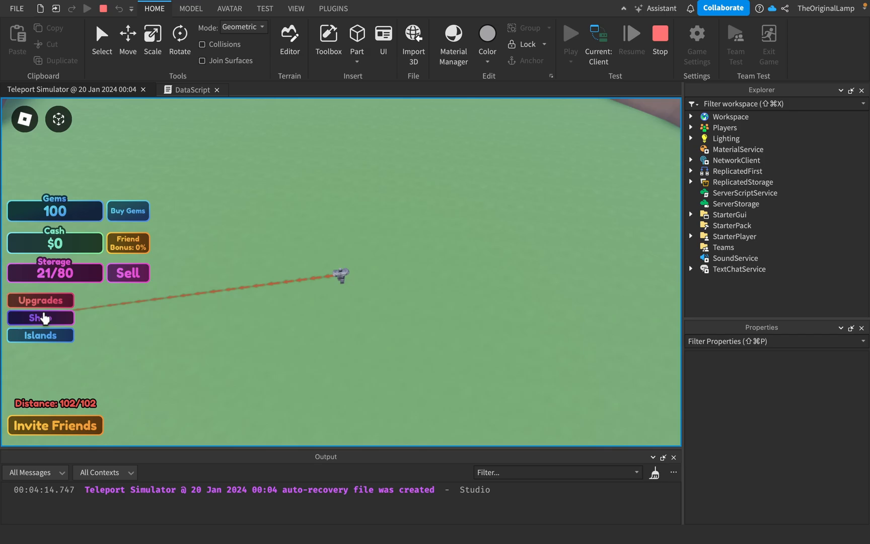
# Teleport around the field, sell storage and buy the Distance upgrade to reach 153 max distance
pyautogui.click(40, 300)
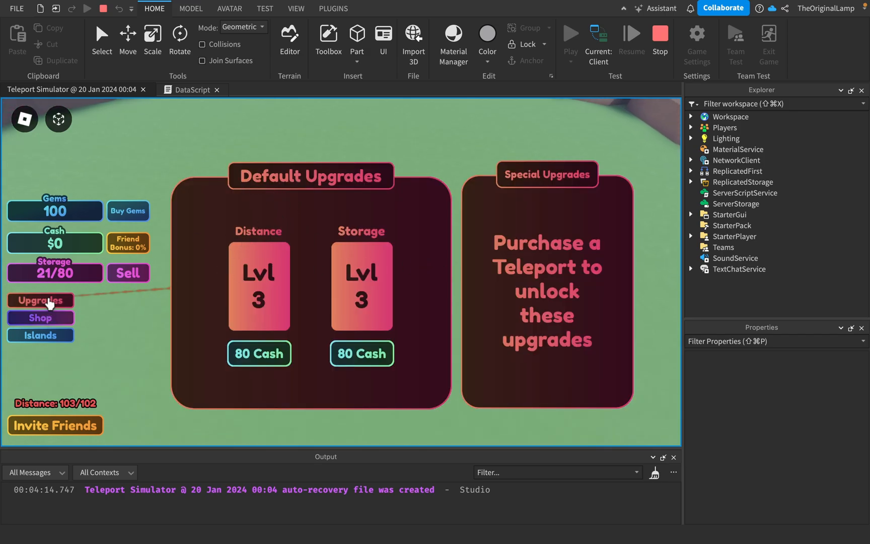
pyautogui.click(40, 300)
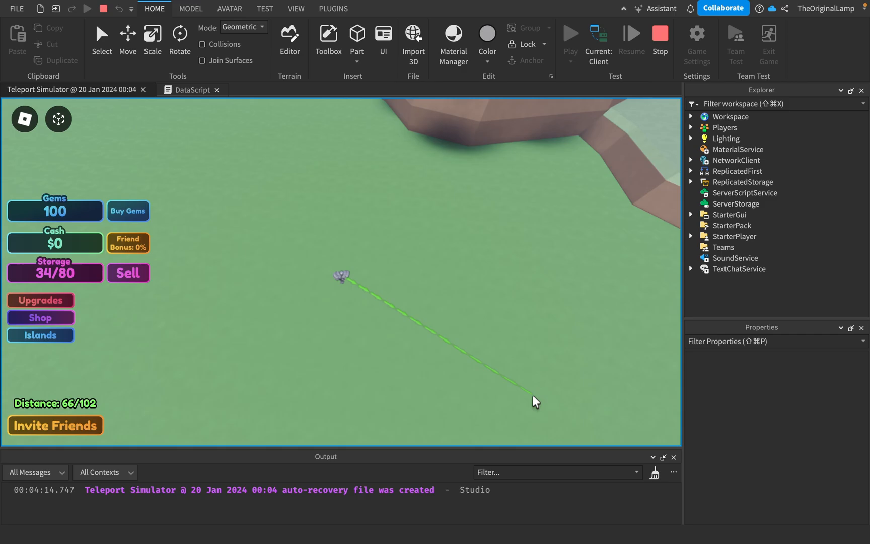
pyautogui.click(128, 273)
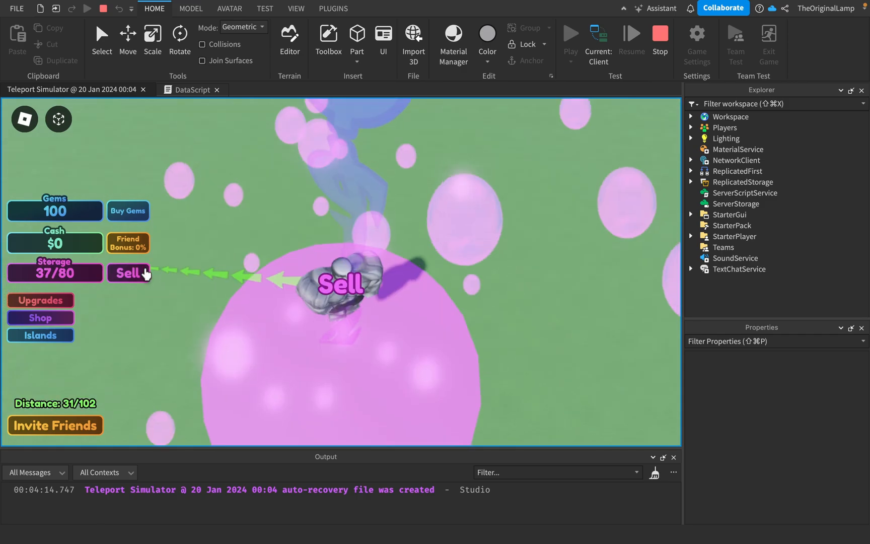
pyautogui.click(40, 300)
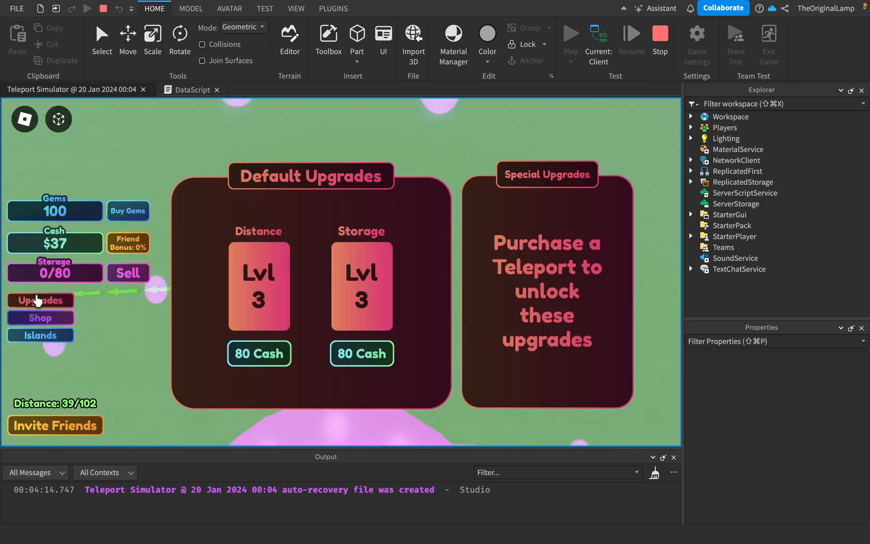
pyautogui.click(41, 300)
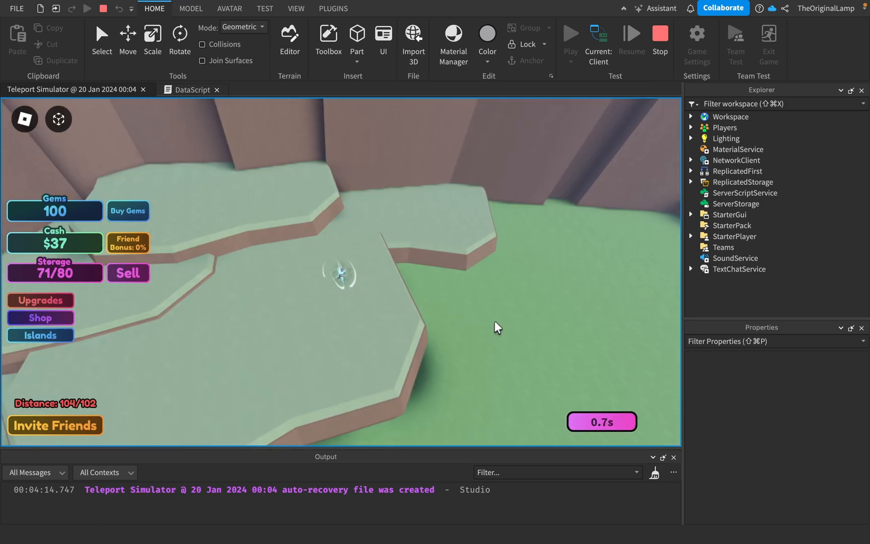
pyautogui.click(40, 300)
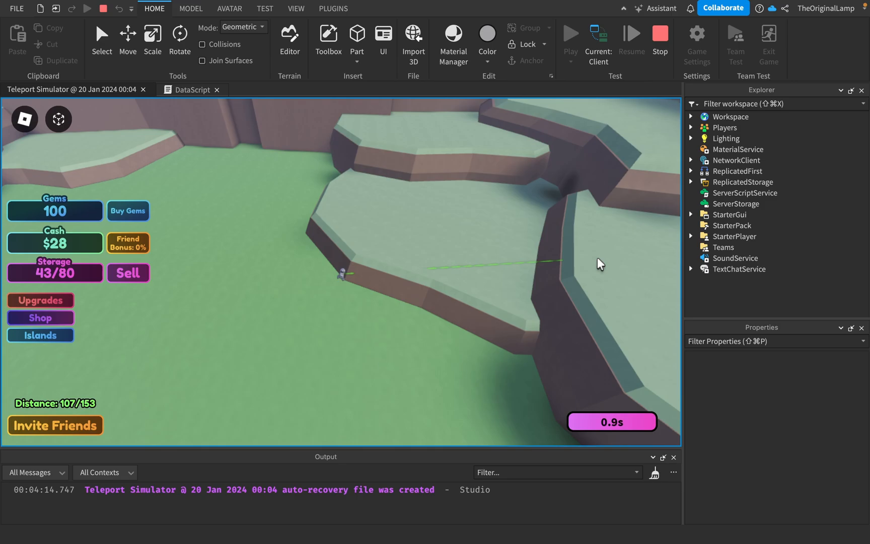
# Sell the remaining storage and buy the Storage upgrade that doubles capacity to 160
pyautogui.click(40, 300)
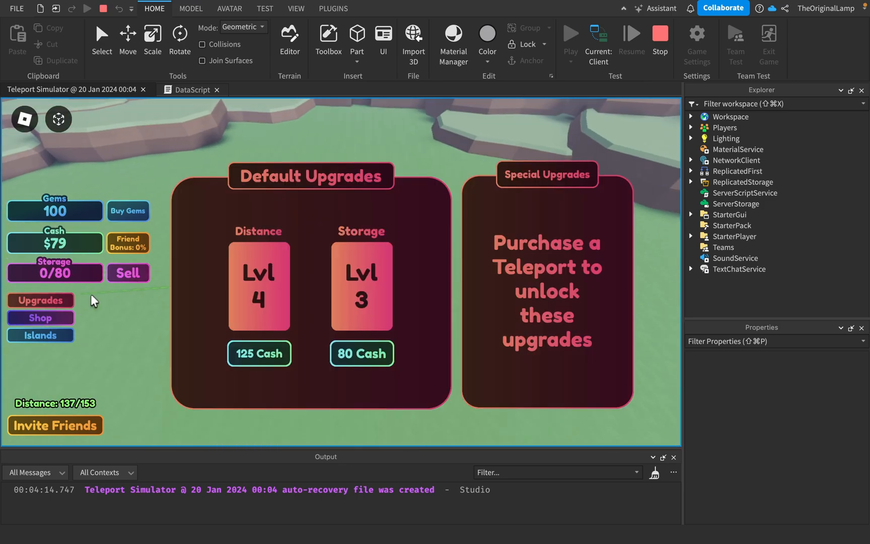
pyautogui.click(128, 273)
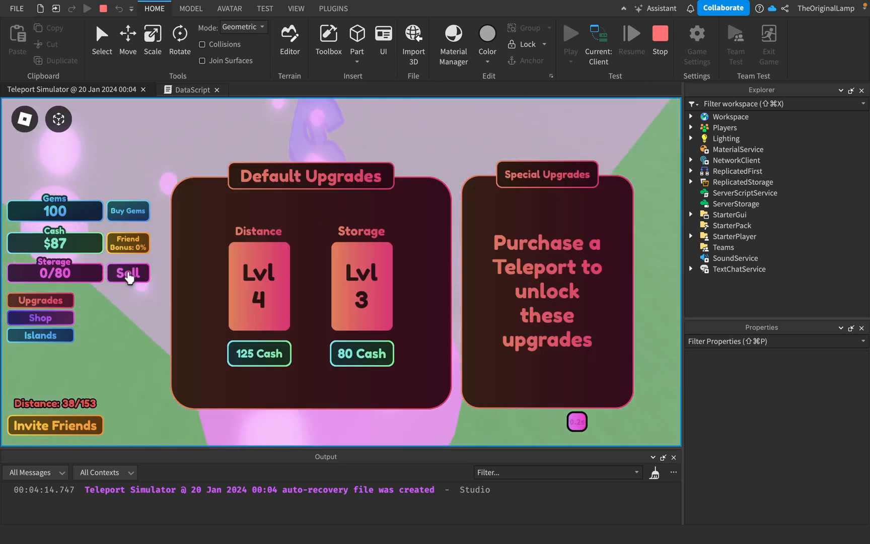
pyautogui.click(127, 273)
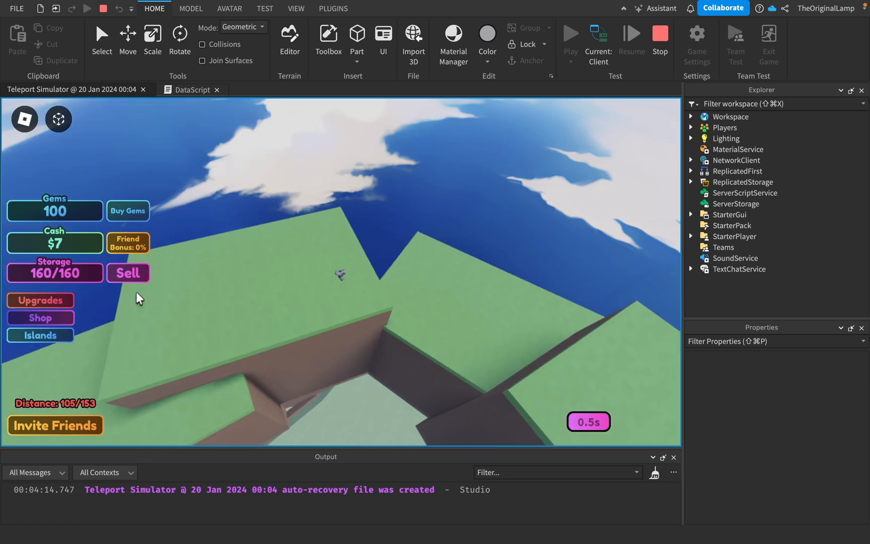
# Sell full storage twice and buy Distance upgrades toward the rocky ledge, reaching 345 max distance
pyautogui.click(40, 300)
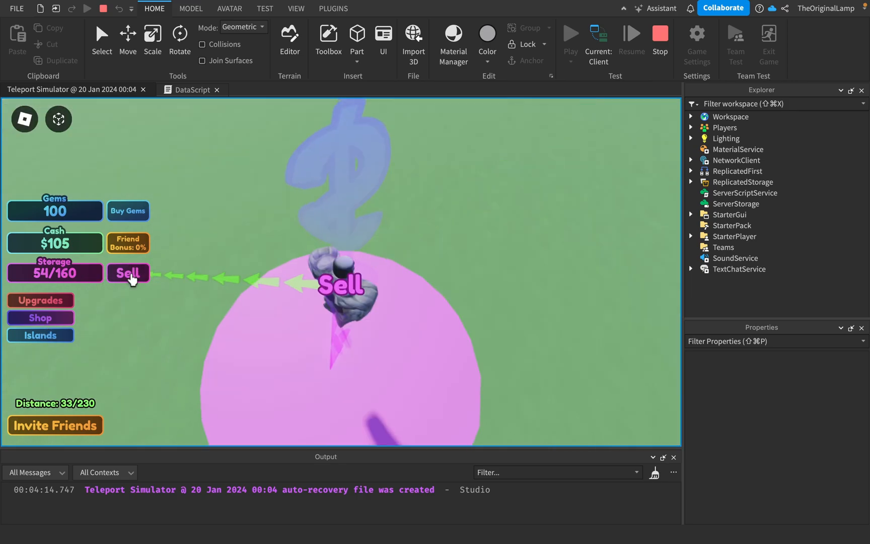
pyautogui.click(128, 273)
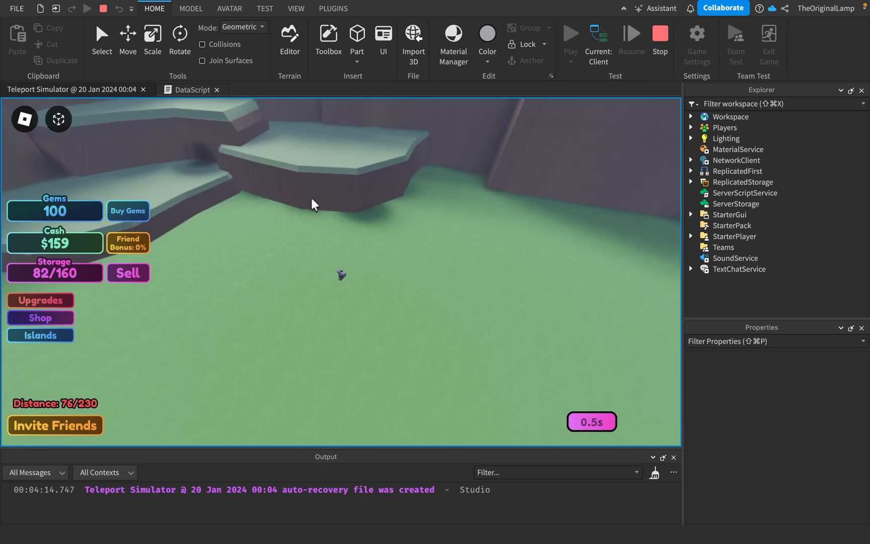
pyautogui.click(40, 300)
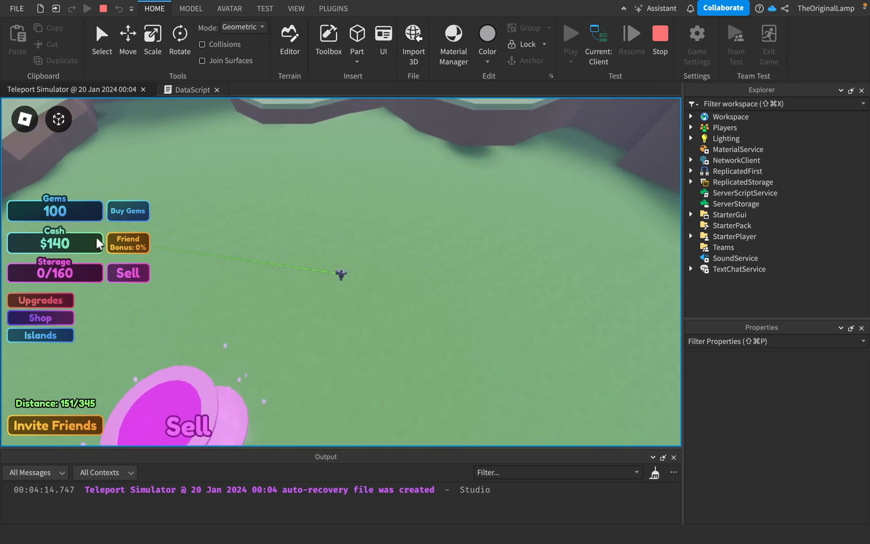
# Toggle the in-game menu, sell collected storage to reach $160, and teleport across the field
pyautogui.click(24, 119)
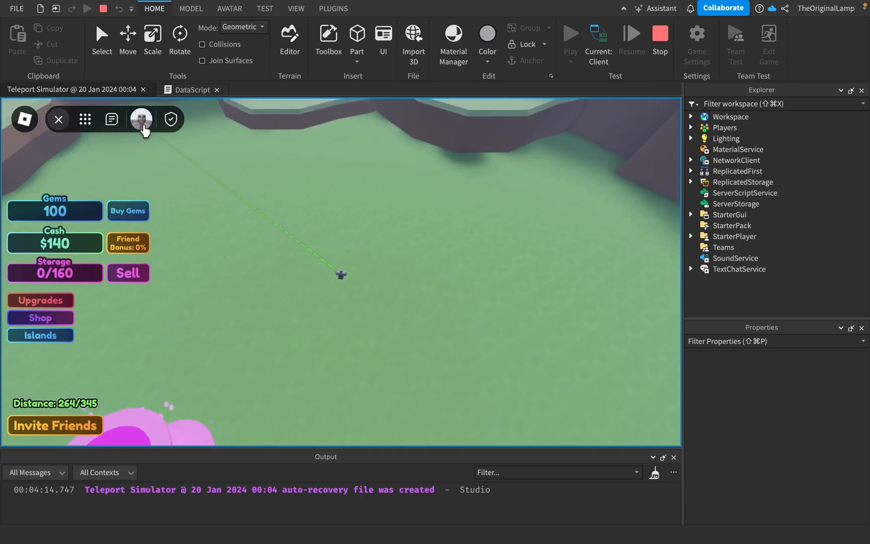
pyautogui.click(58, 119)
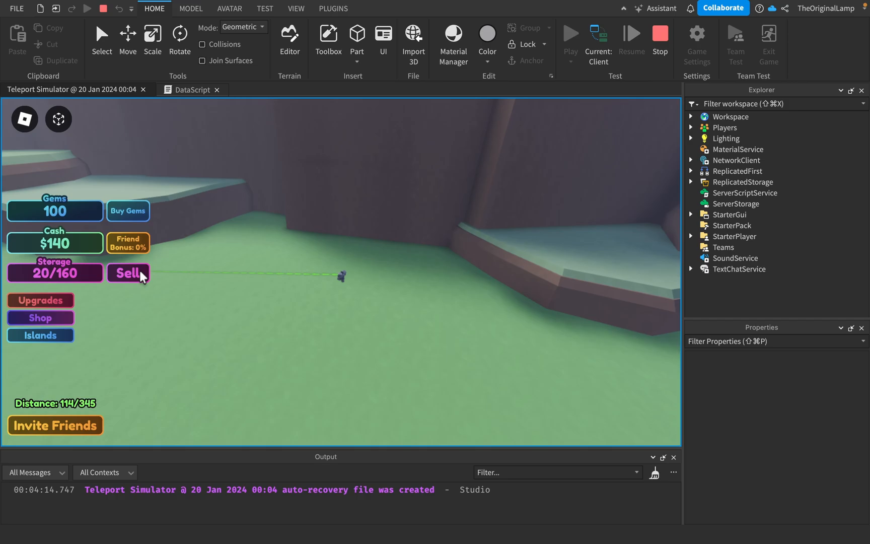
pyautogui.click(128, 273)
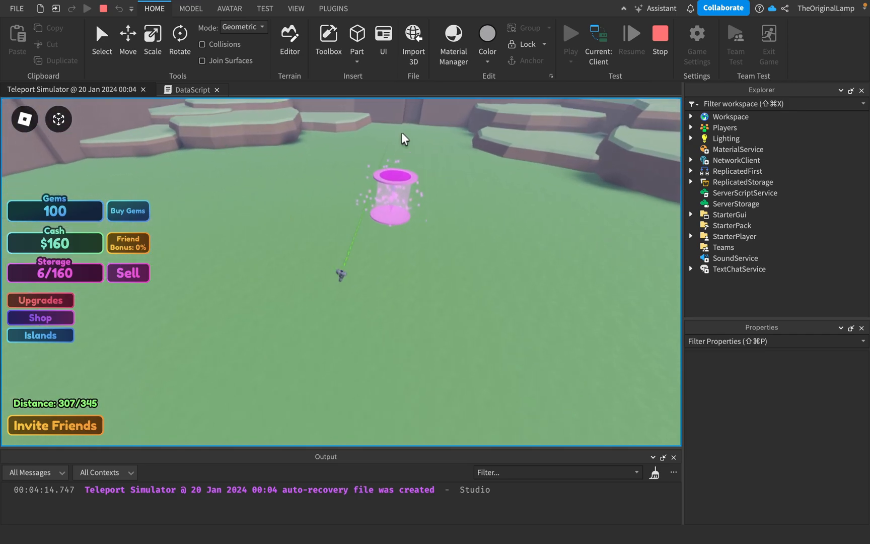
pyautogui.click(192, 89)
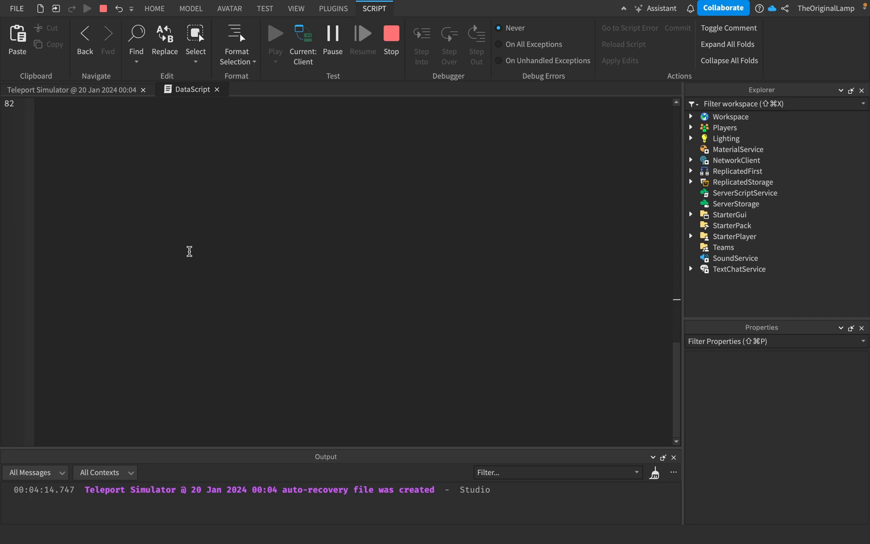
# Back in the game view, sell storage, buy the Storage upgrade to 320 capacity, and stop the playtest
pyautogui.click(75, 90)
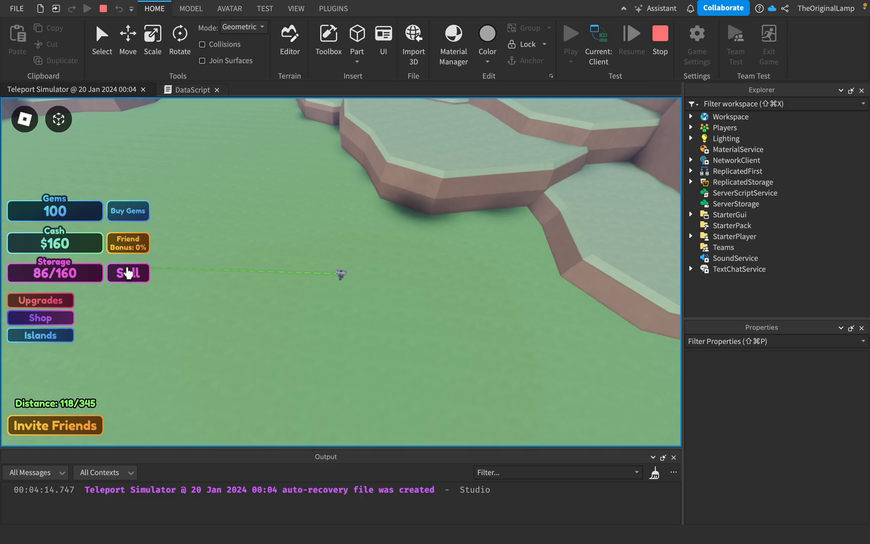
pyautogui.click(128, 273)
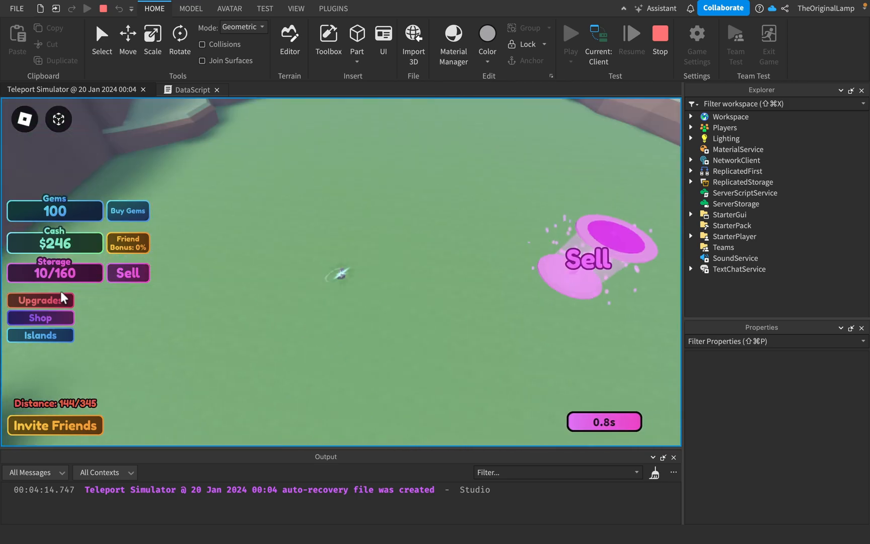
pyautogui.click(40, 300)
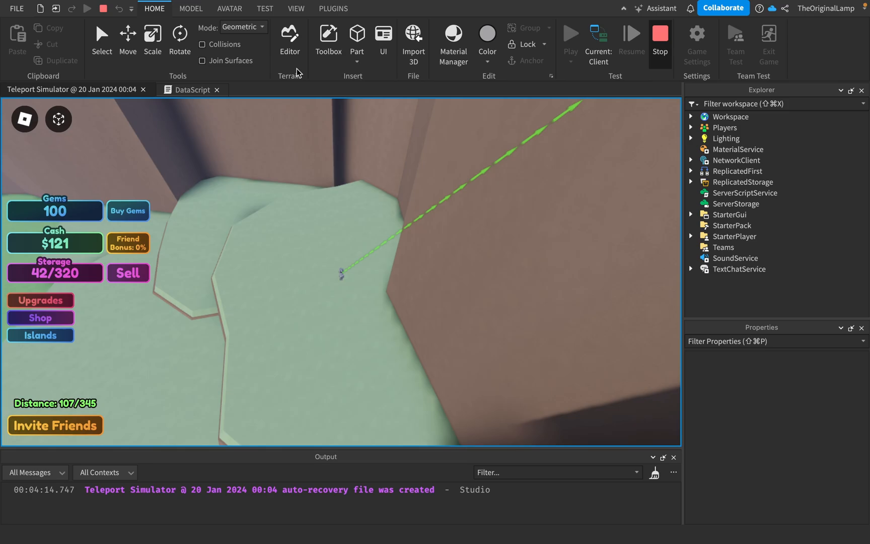
pyautogui.click(660, 40)
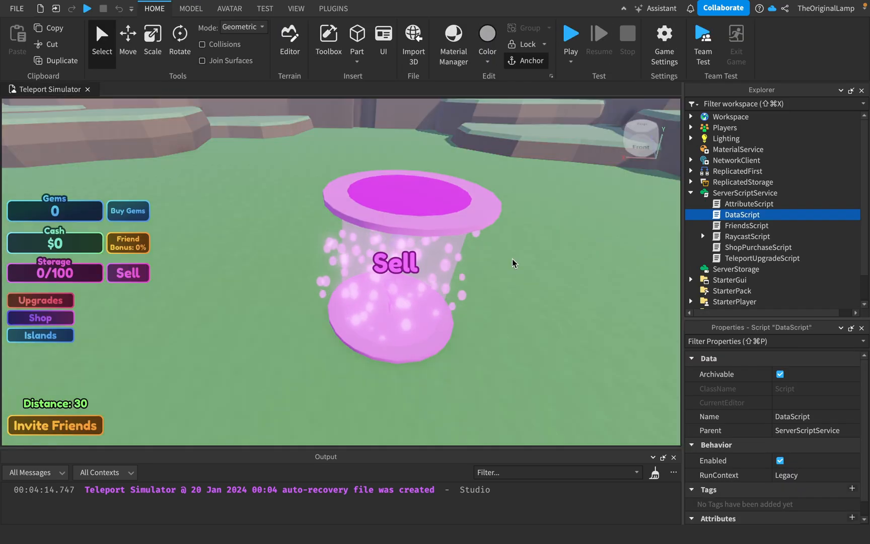